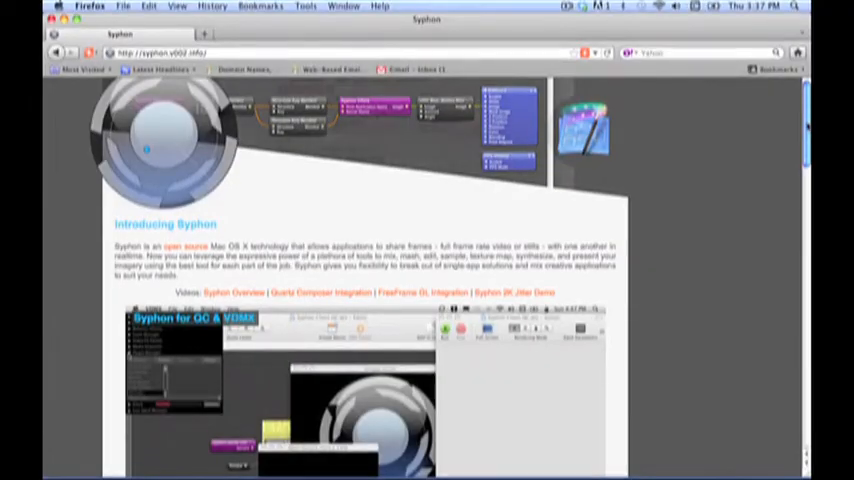
# Step: Load the Weiv Quartz Gateway.qtz composition as the ProPresenter background
pyautogui.scroll(-3)
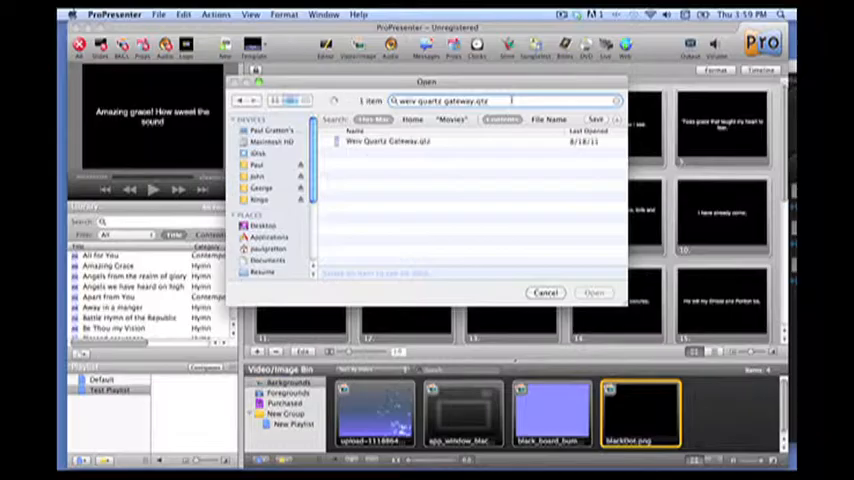
pyautogui.click(400, 140)
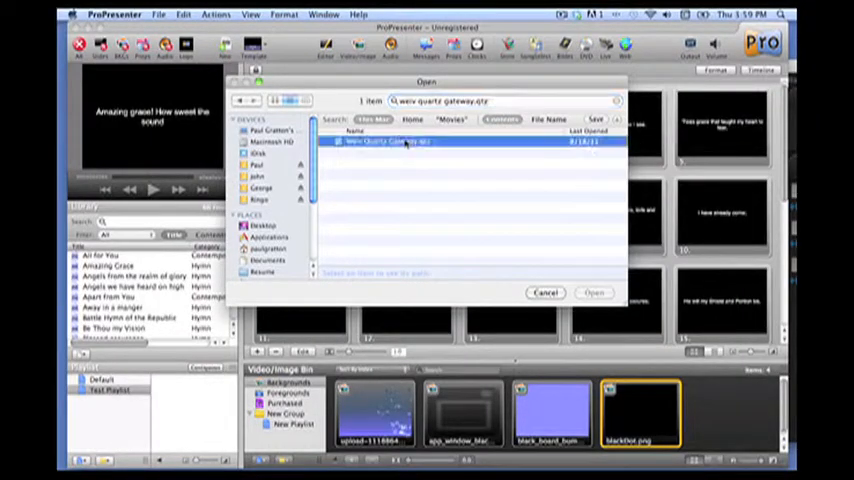
pyautogui.click(594, 292)
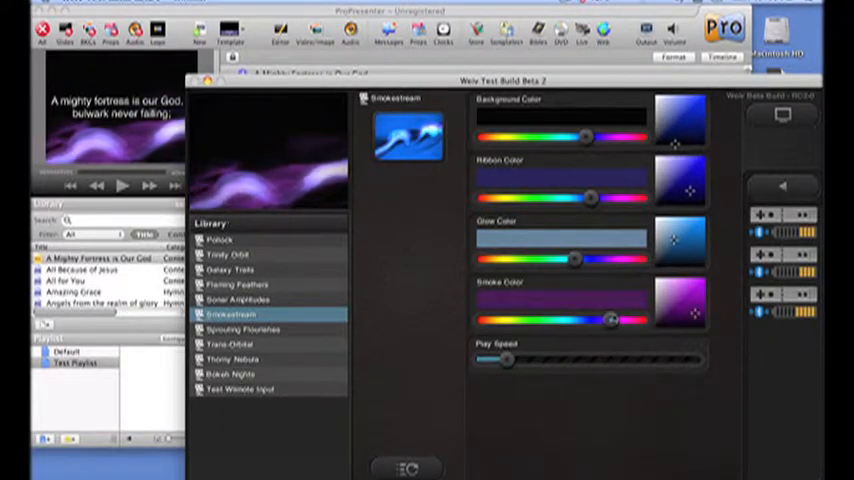
# Step: Tint the Snakeskin stroke colour pinker, then make Sonar Amplitudes the live scene
pyautogui.moveTo(610, 320); pyautogui.dragTo(624, 320)
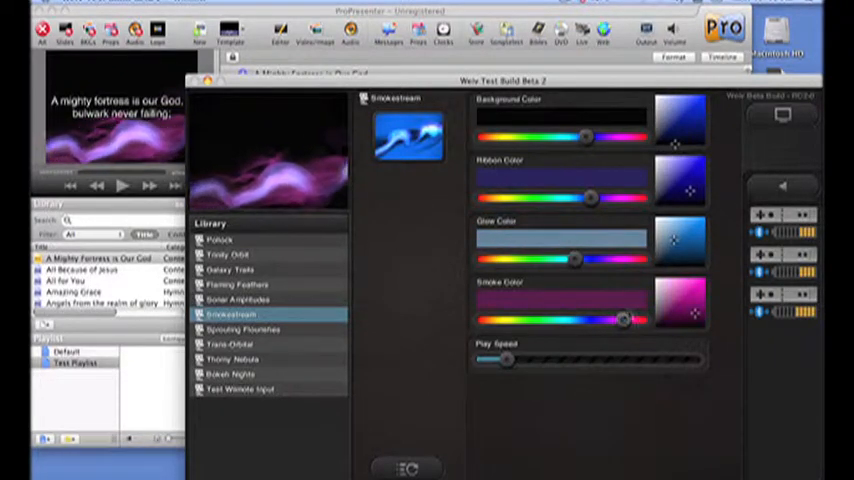
pyautogui.click(236, 294)
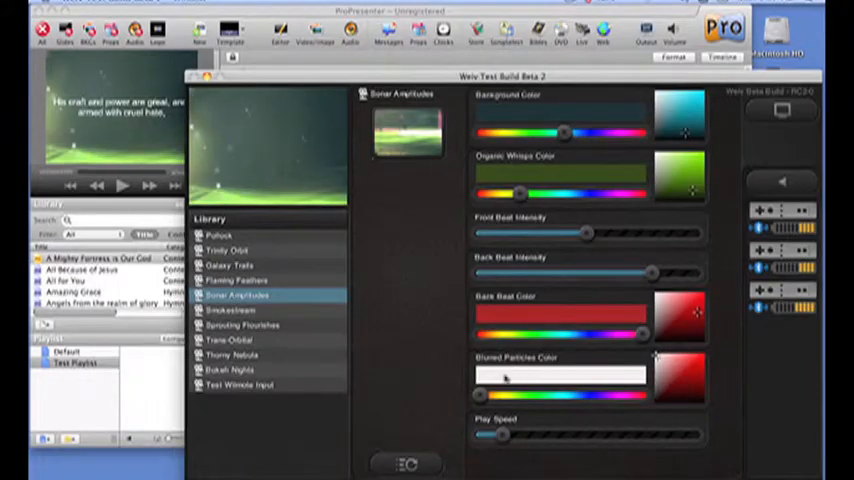